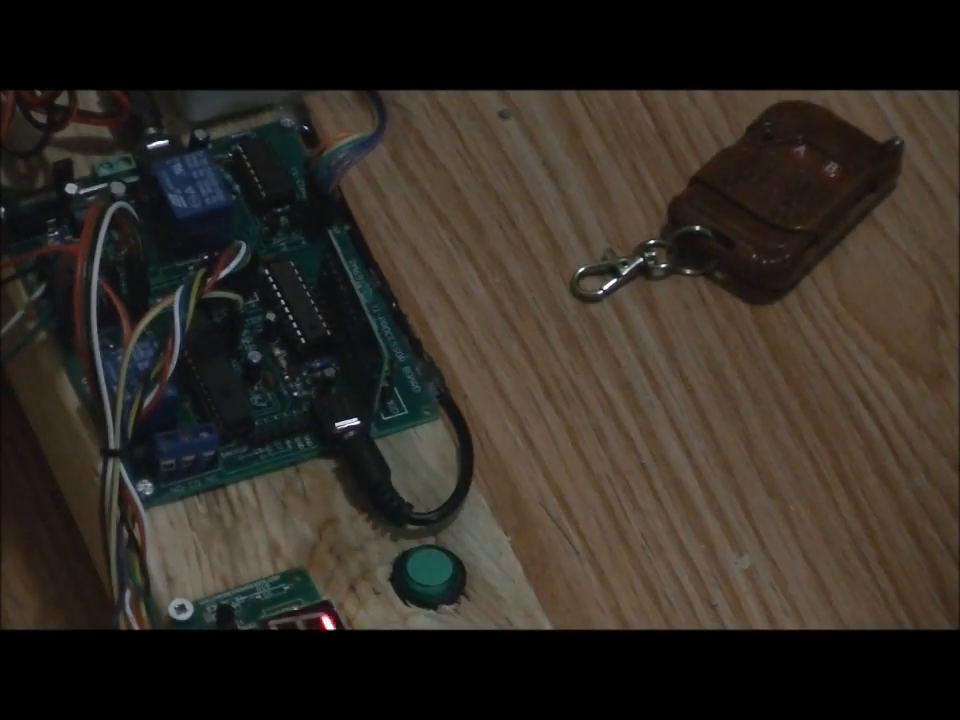
Trigger the controller board so the relay fires and the green LED button lights
left_click(428, 585)
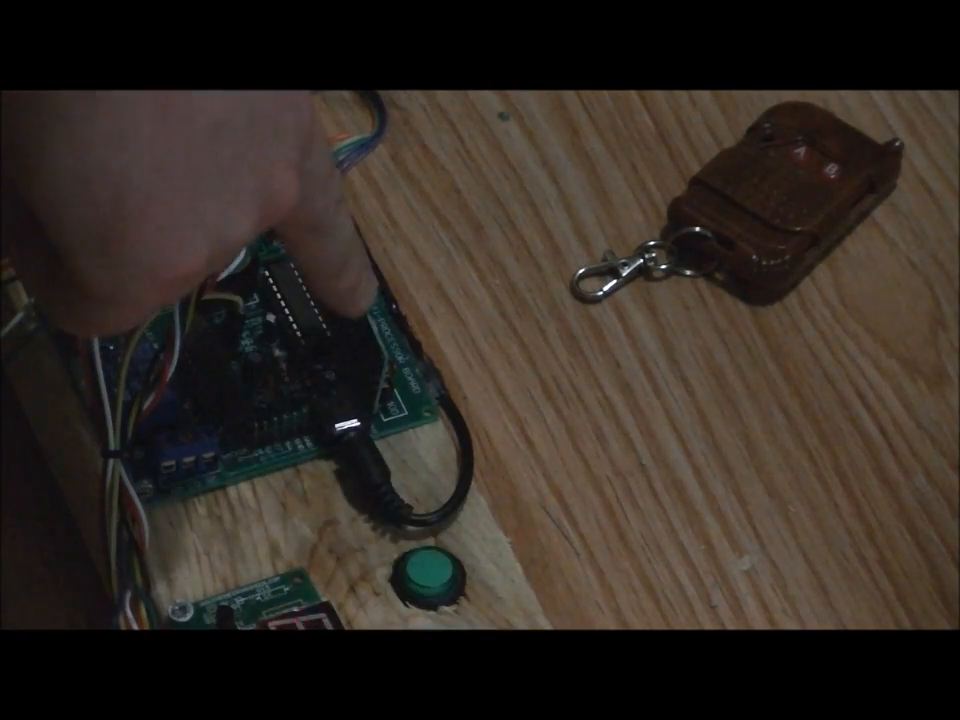
left_click(424, 585)
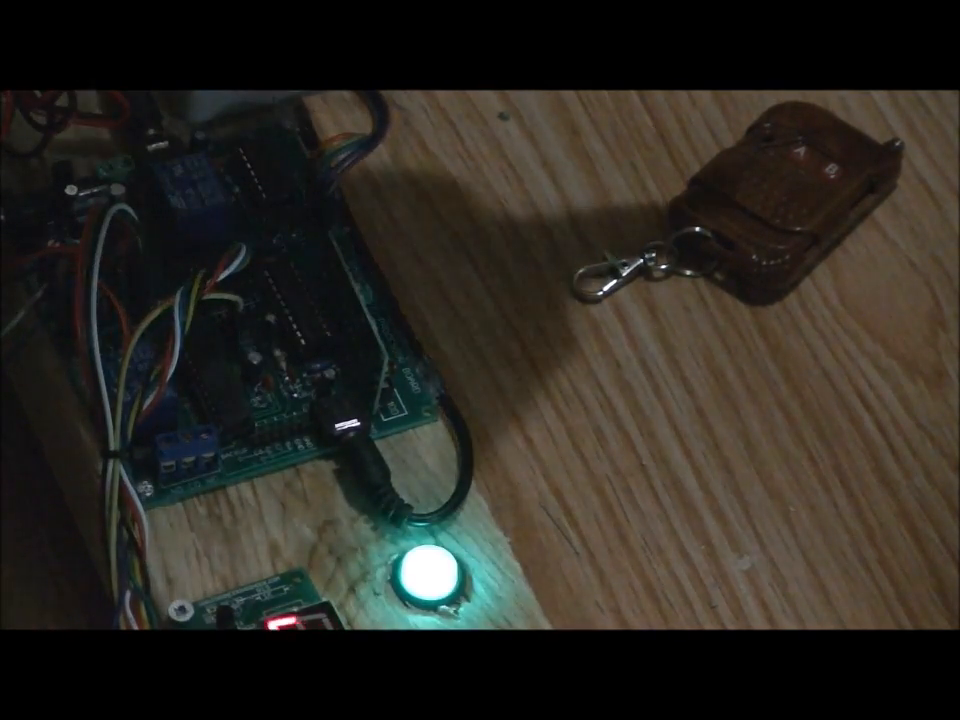